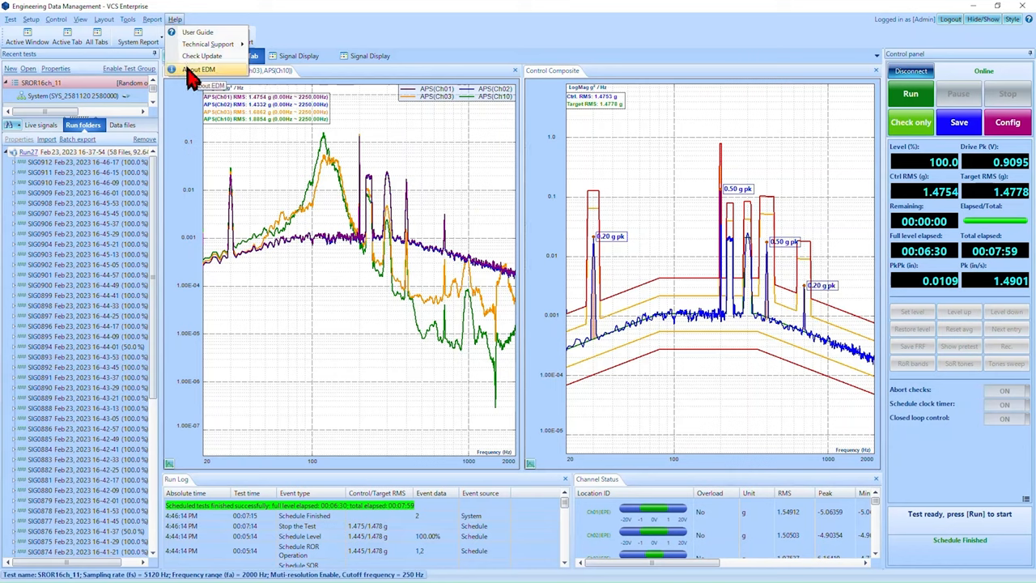
Step: Review the 16 APS signals tab and return to the Control Composite tab
click(203, 70)
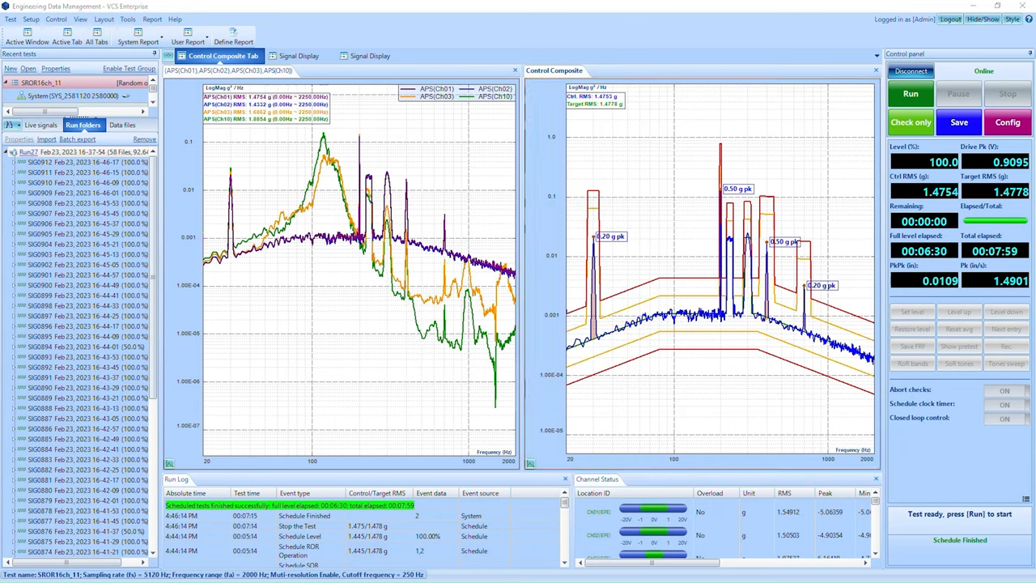
mouse_move(790, 160)
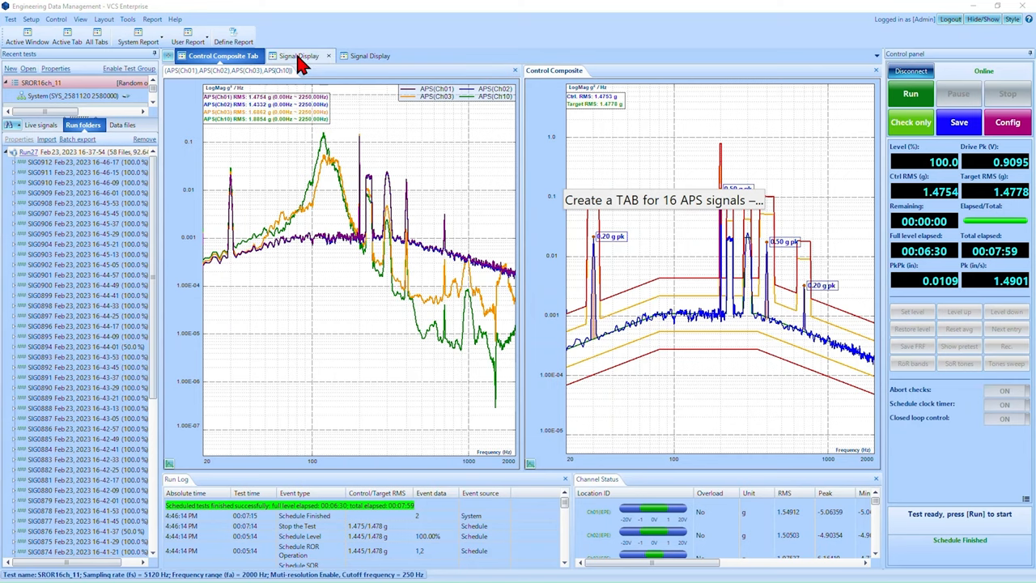
click(299, 55)
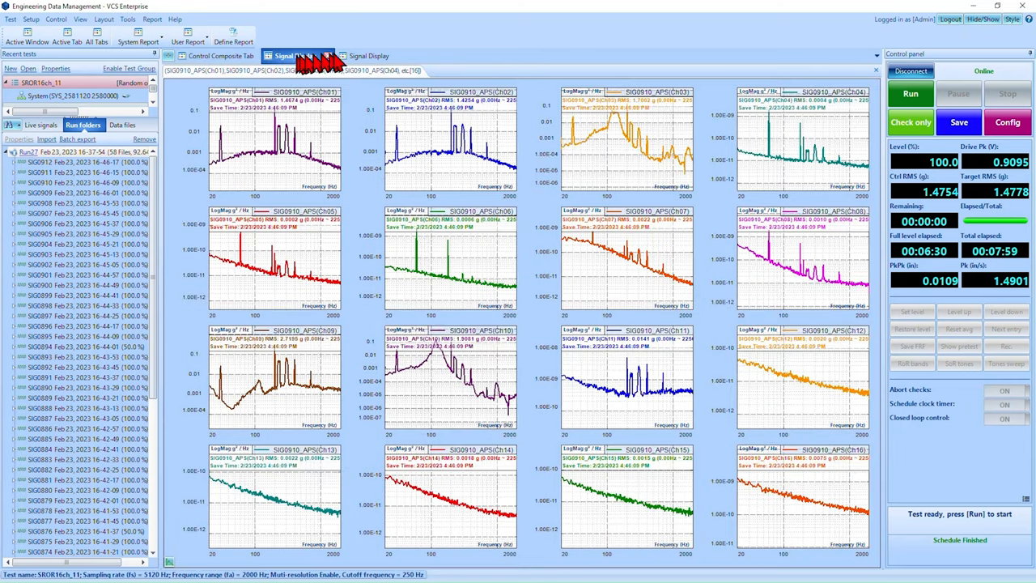
click(220, 55)
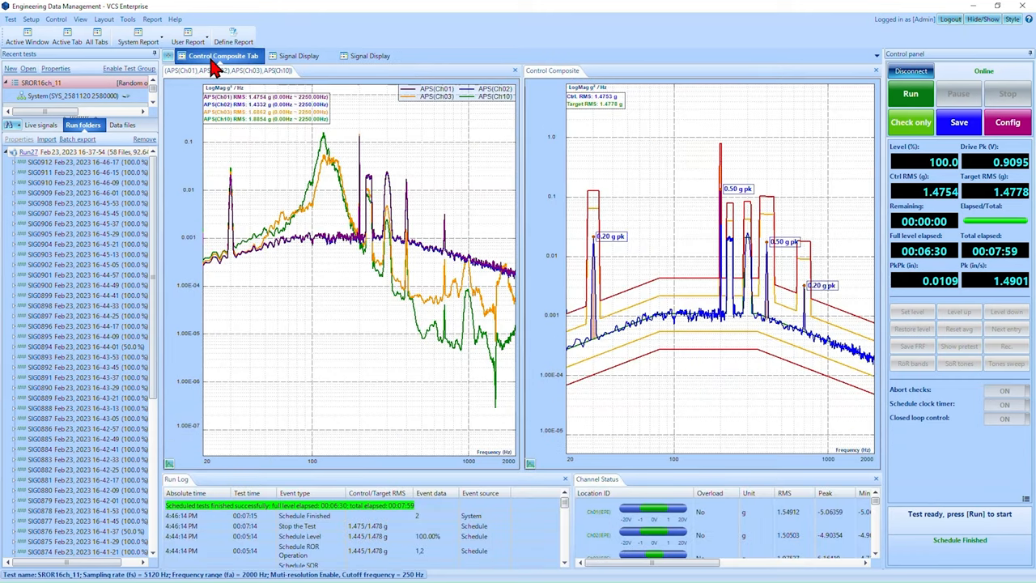
mouse_move(227, 162)
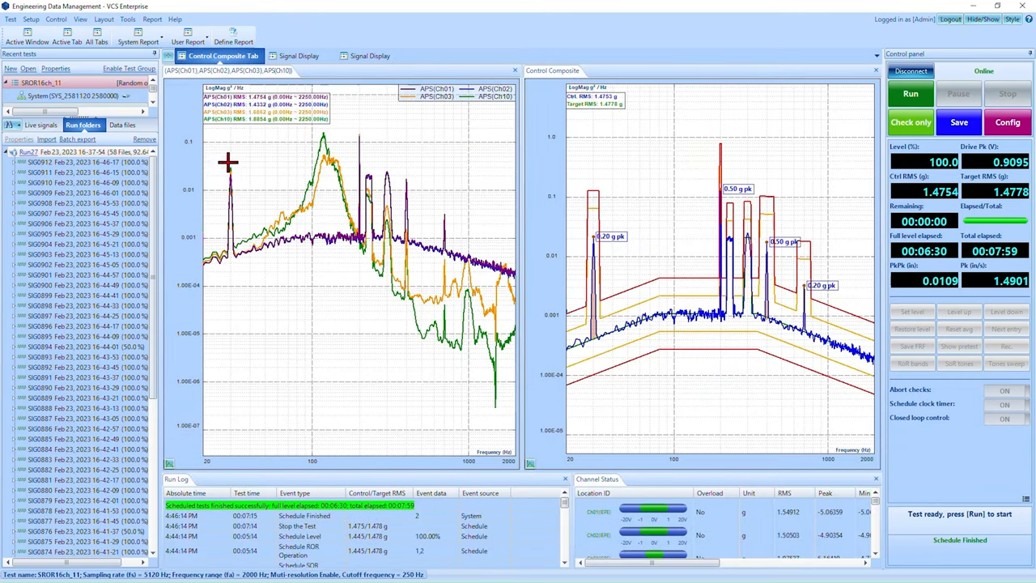
mouse_move(238, 220)
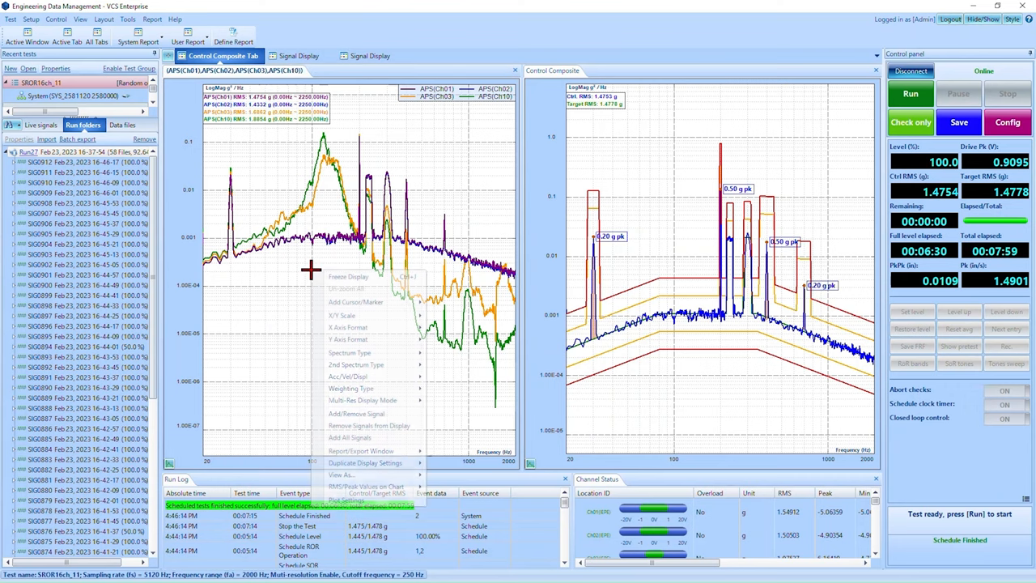
mouse_move(340, 474)
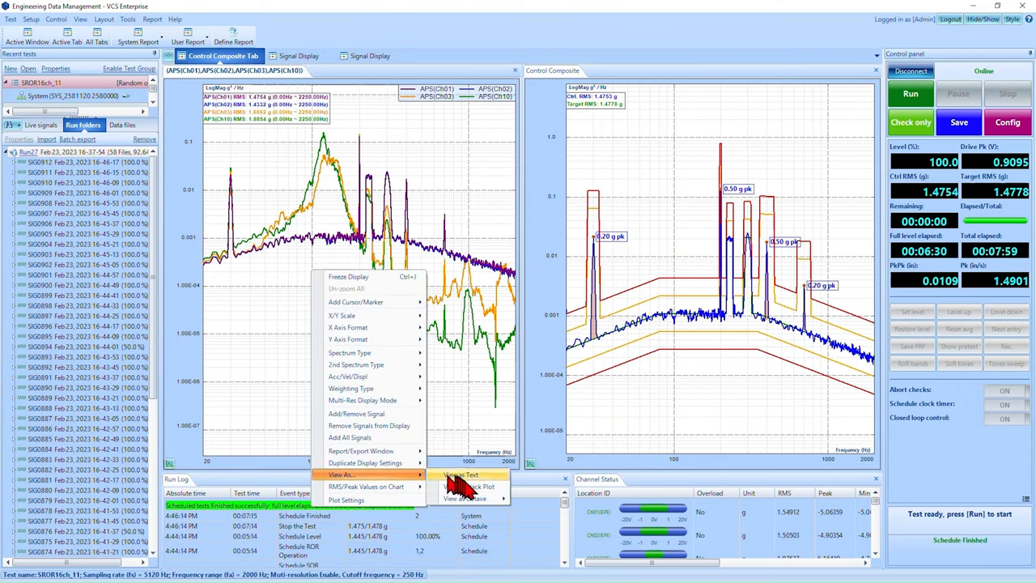
Step: Show the APS composite as one signal per plot, then bring up its display options again
click(472, 485)
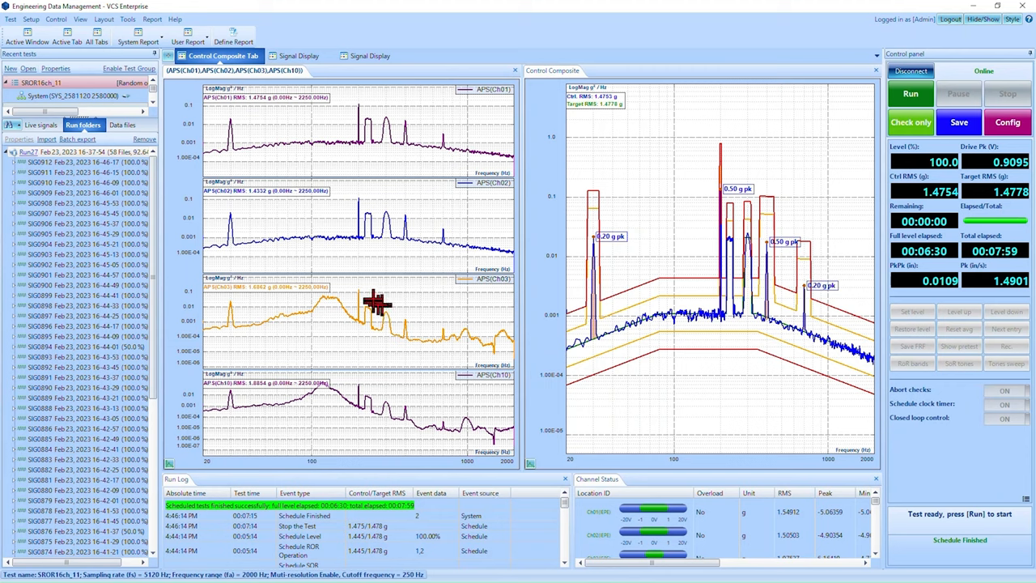
mouse_move(346, 240)
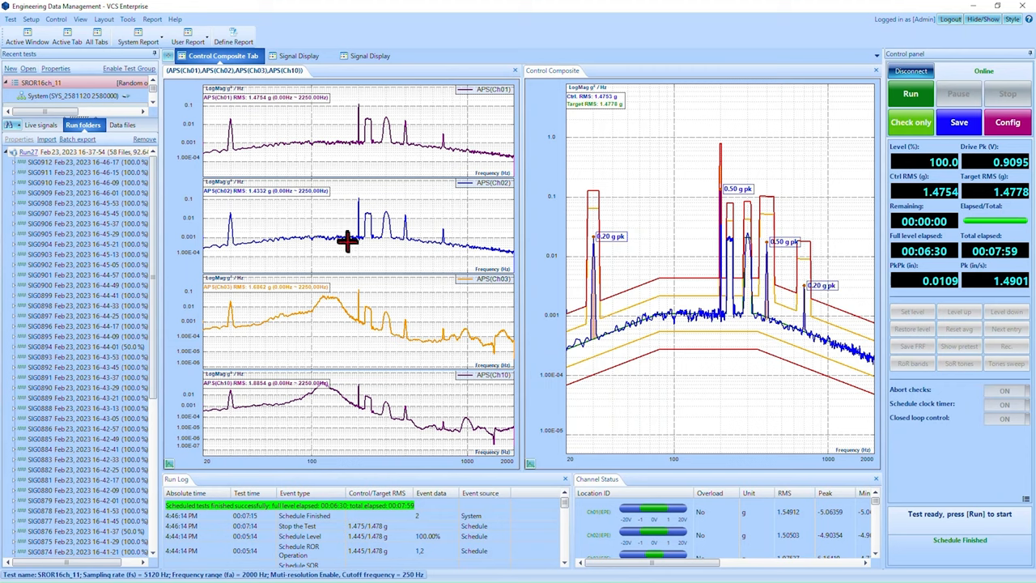
mouse_move(305, 172)
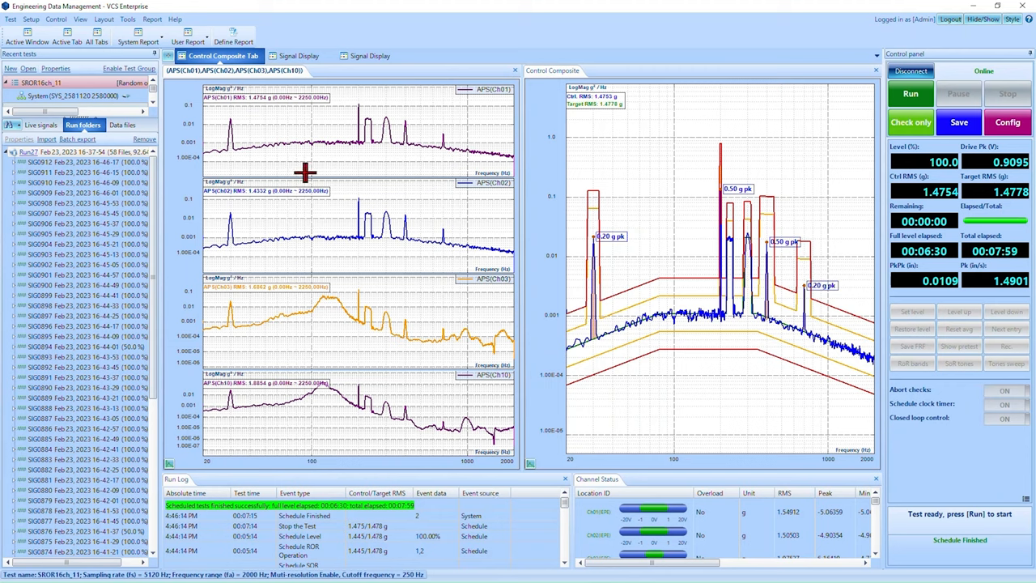
right_click(306, 172)
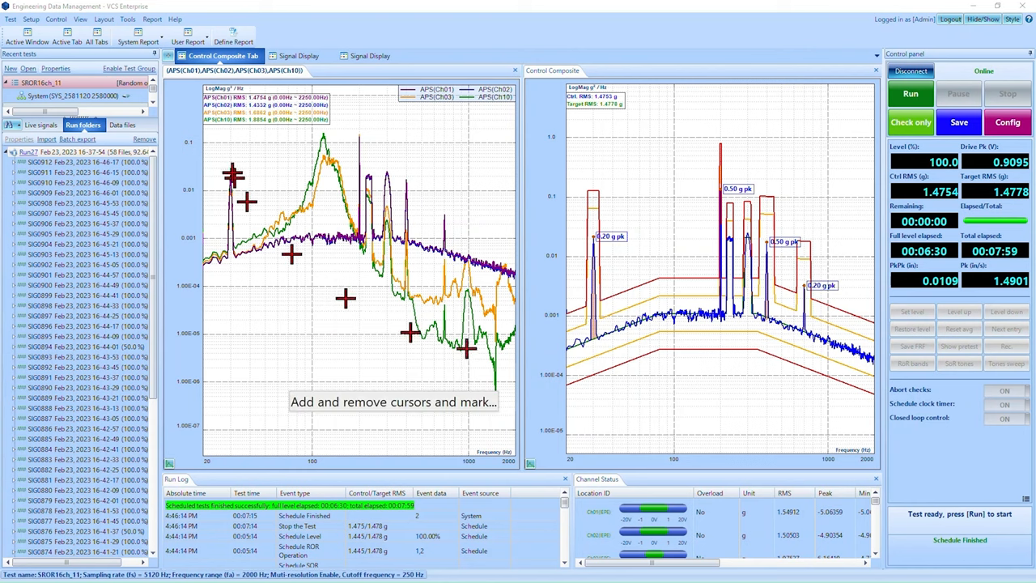
Step: Bring up the Layout menu to add a new Auto-power Spectra (APS) tab
click(104, 19)
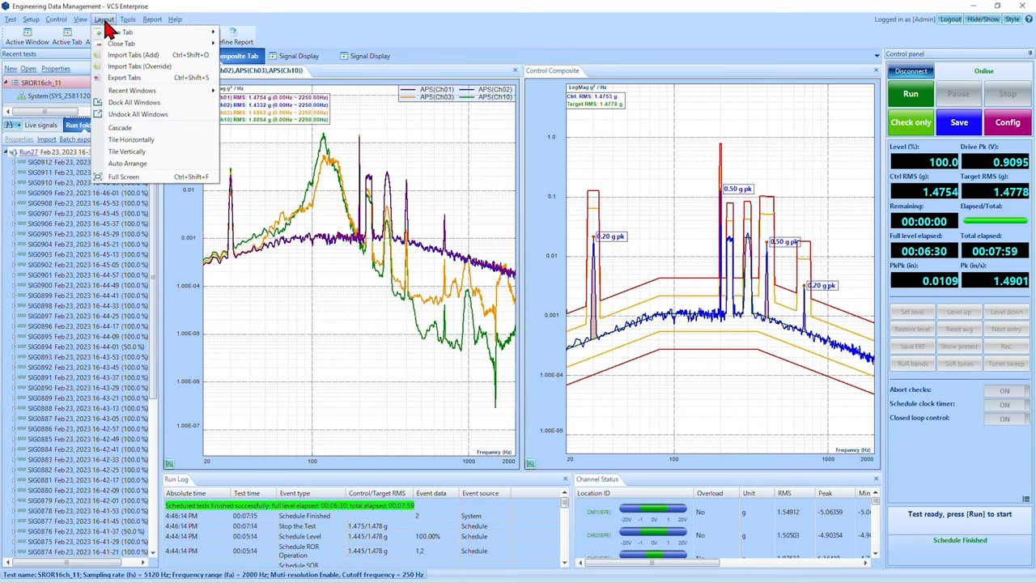
mouse_move(120, 32)
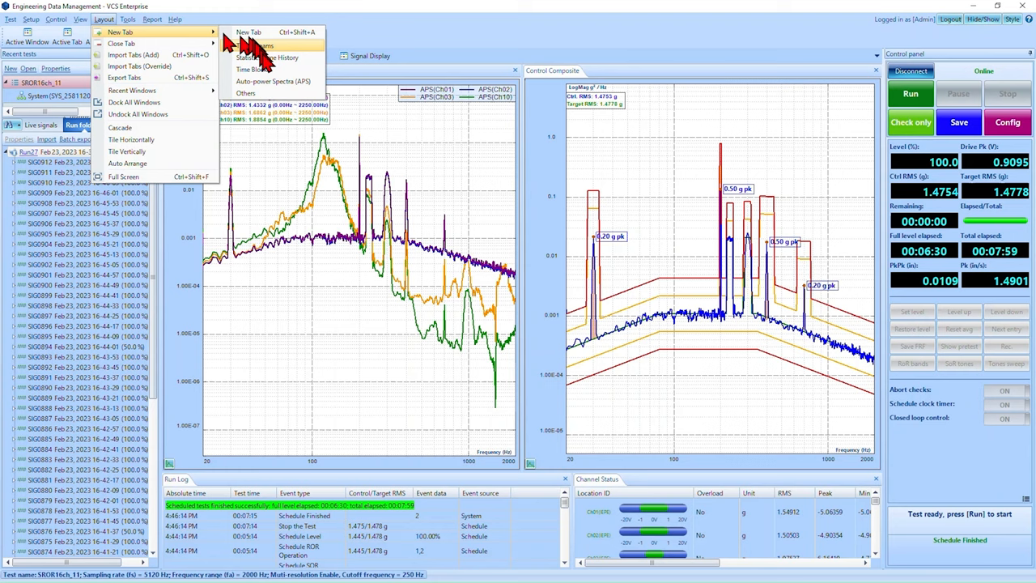
mouse_move(295, 89)
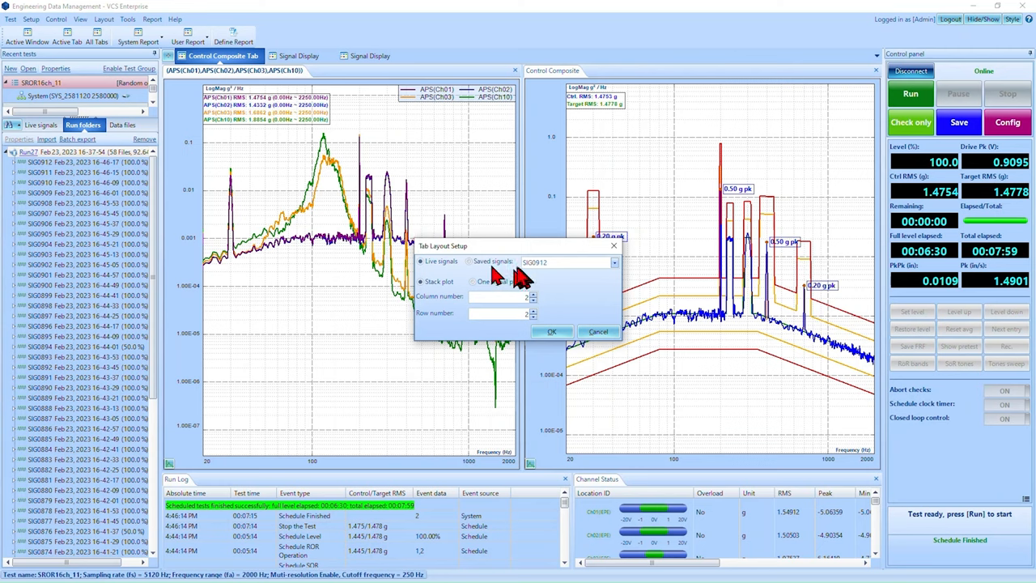
Step: Set the tab source to a saved run and confirm a four-by-four stack plot layout
click(475, 260)
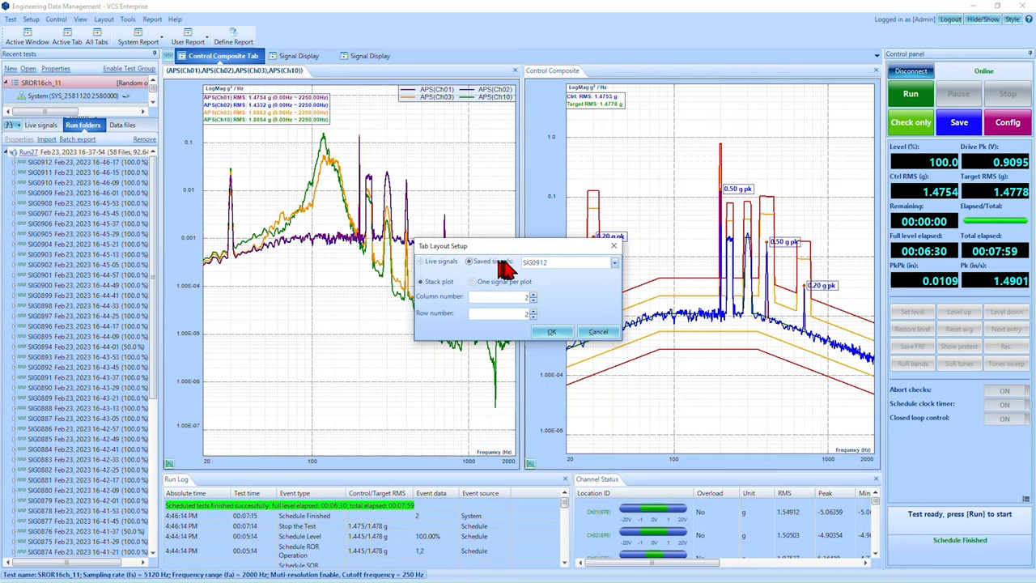
click(613, 262)
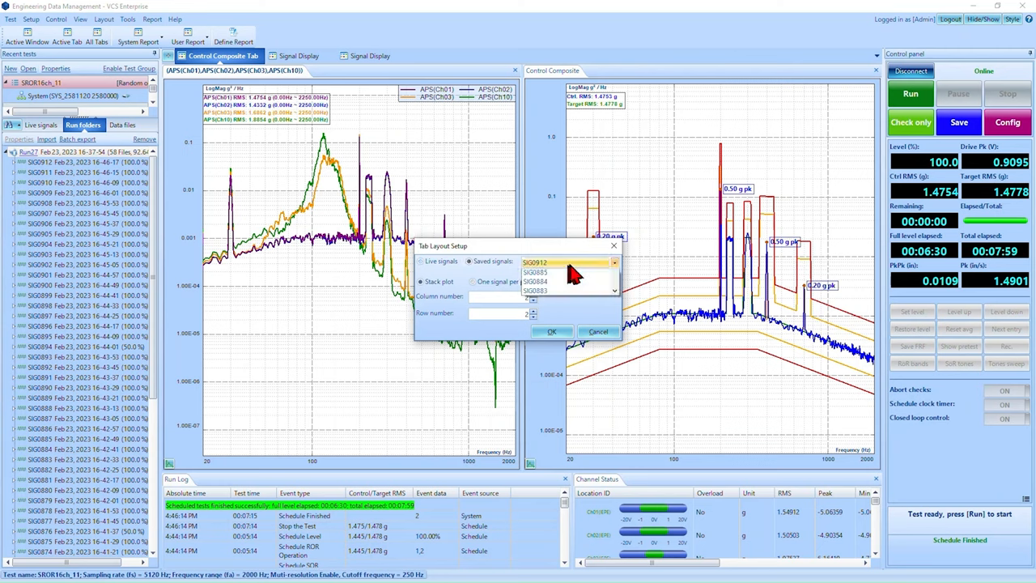
click(534, 271)
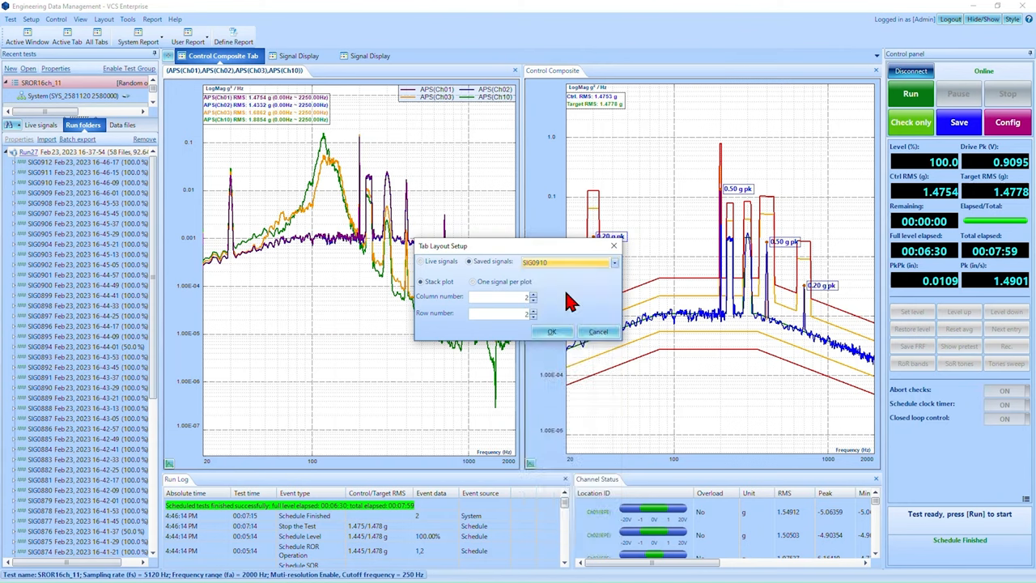
mouse_move(613, 311)
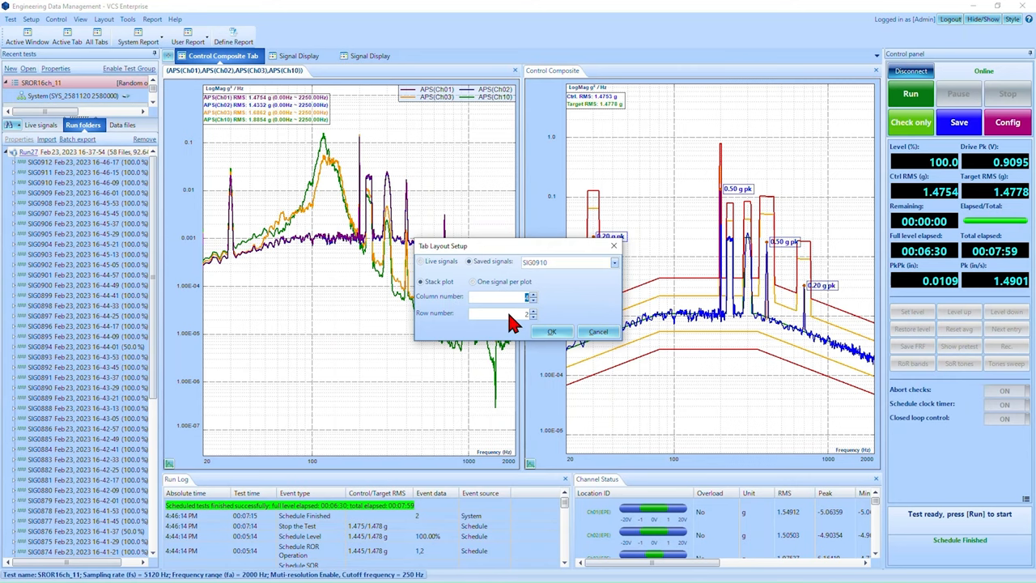
click(550, 330)
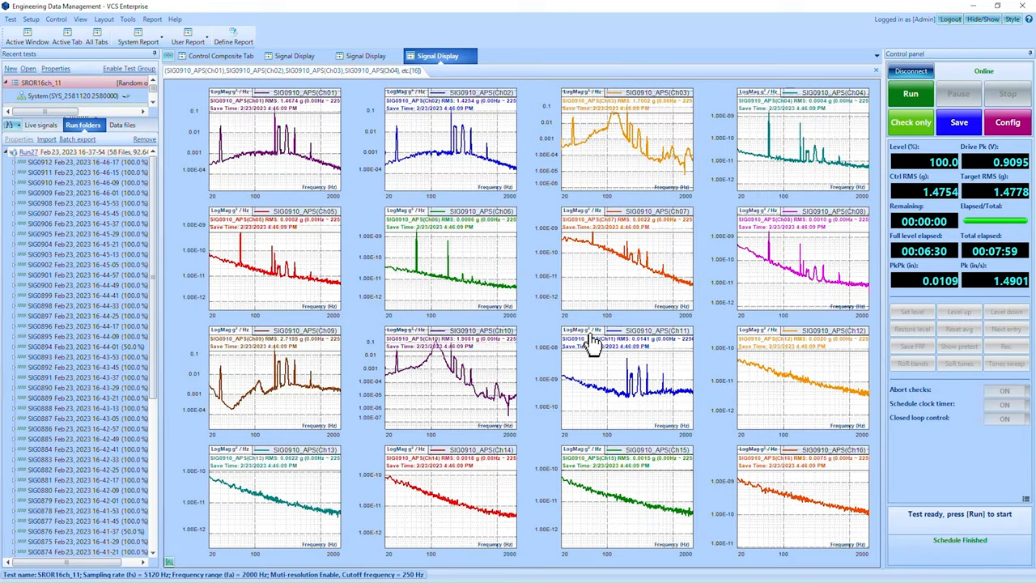
mouse_move(566, 335)
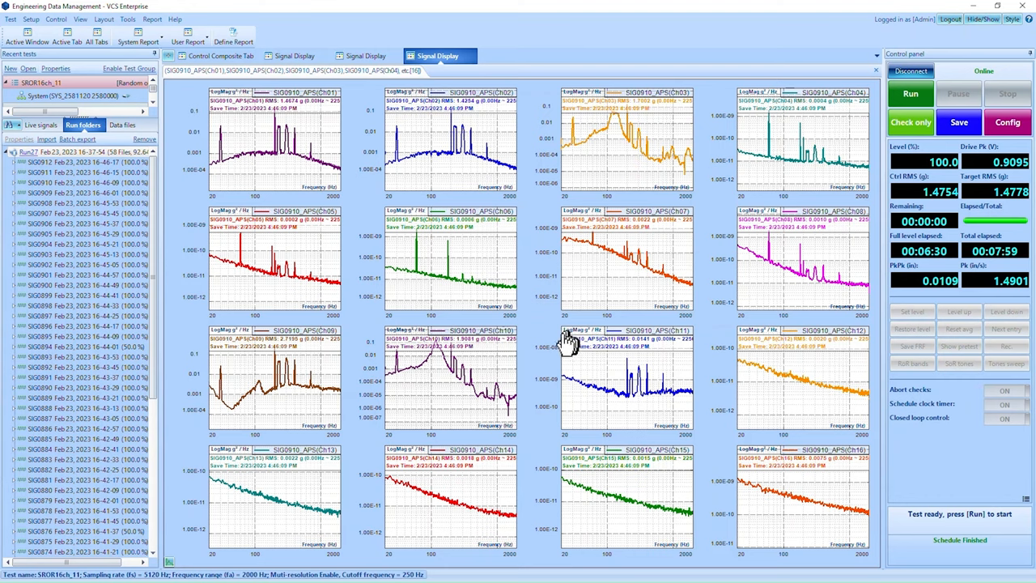
mouse_move(566, 340)
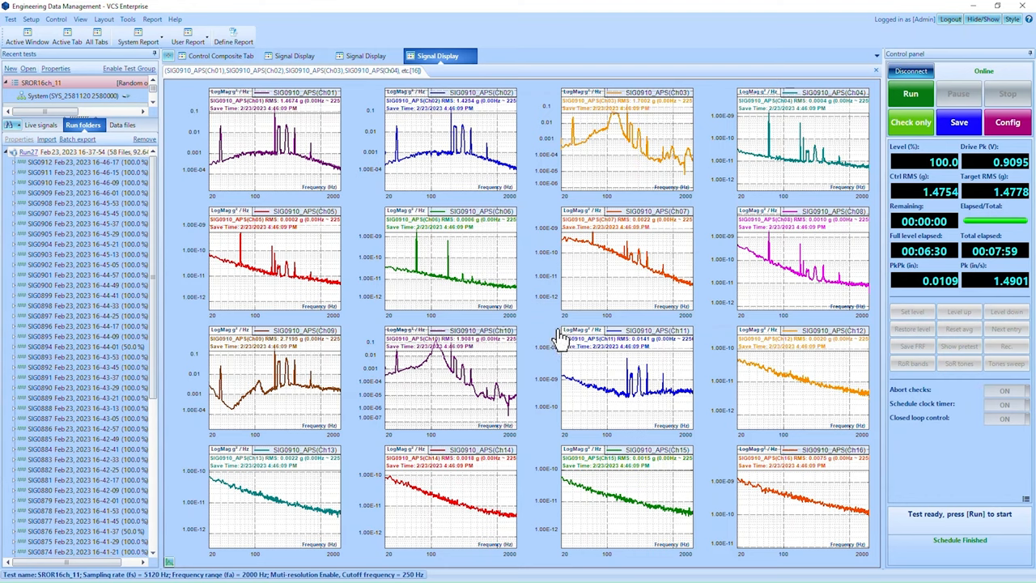
mouse_move(560, 338)
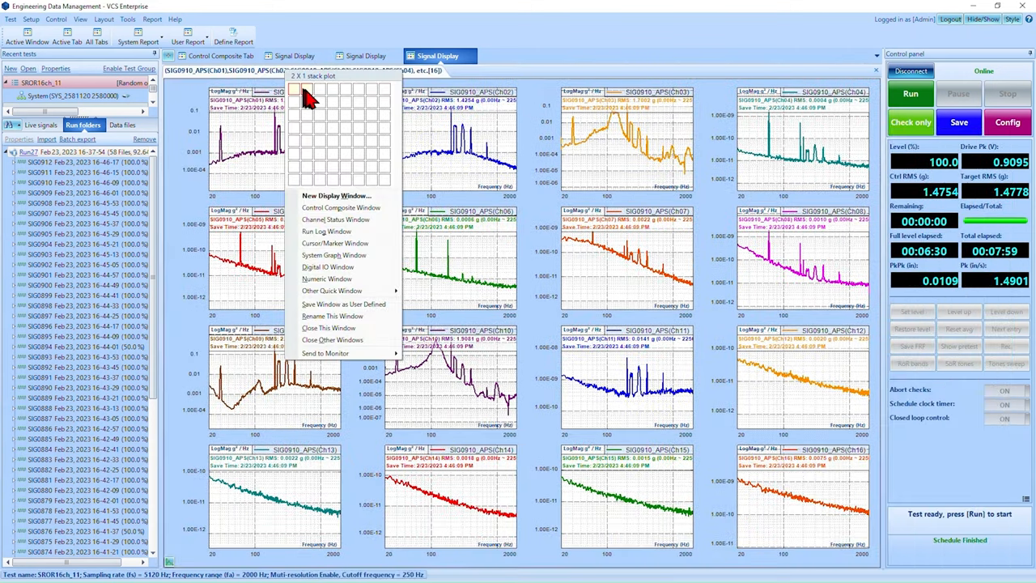
click(337, 194)
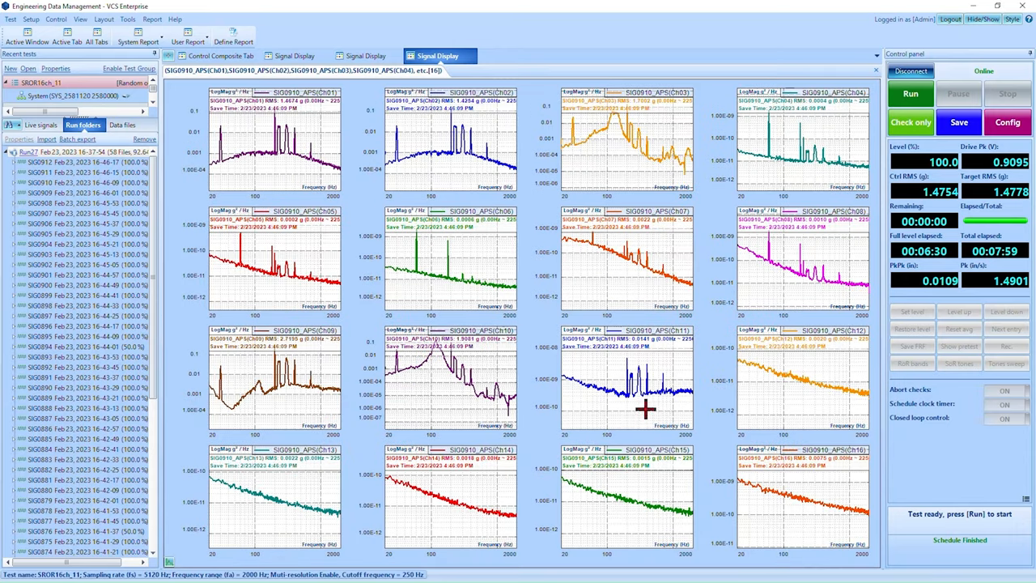
mouse_move(249, 136)
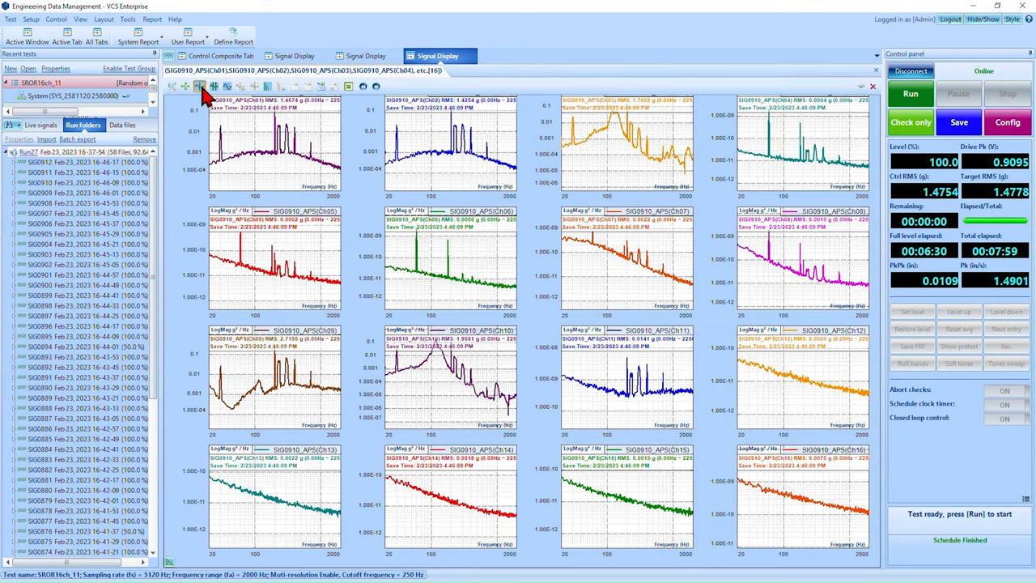
Step: Add peak markers to the sixteen stacked APS plots via the plot options
right_click(275, 142)
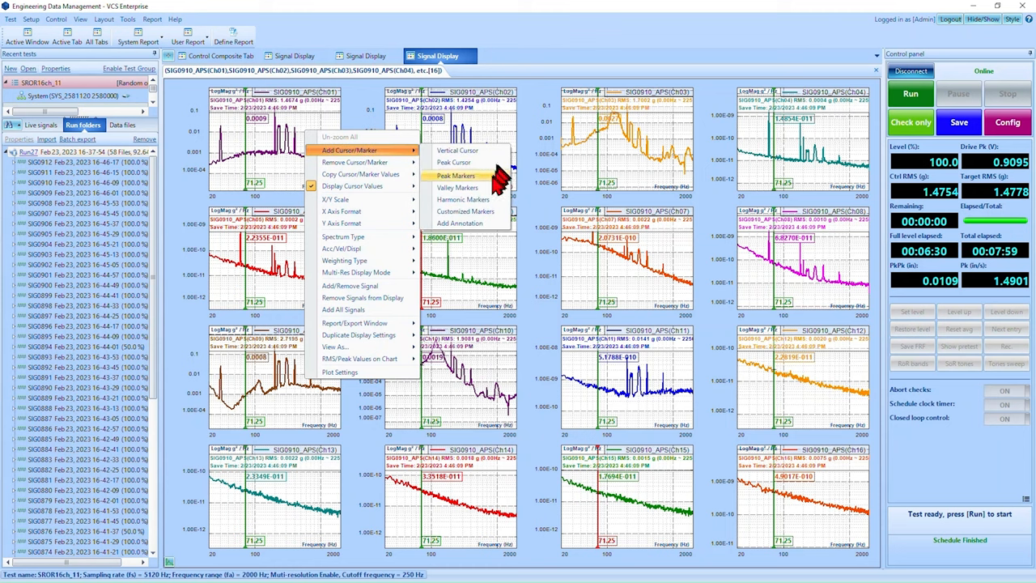
click(456, 174)
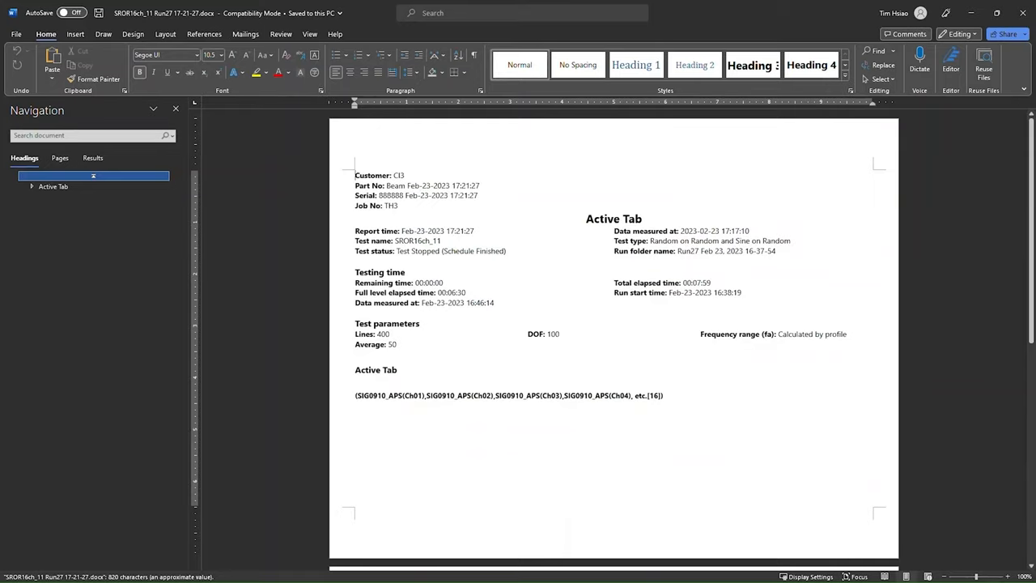
scroll(down, 3)
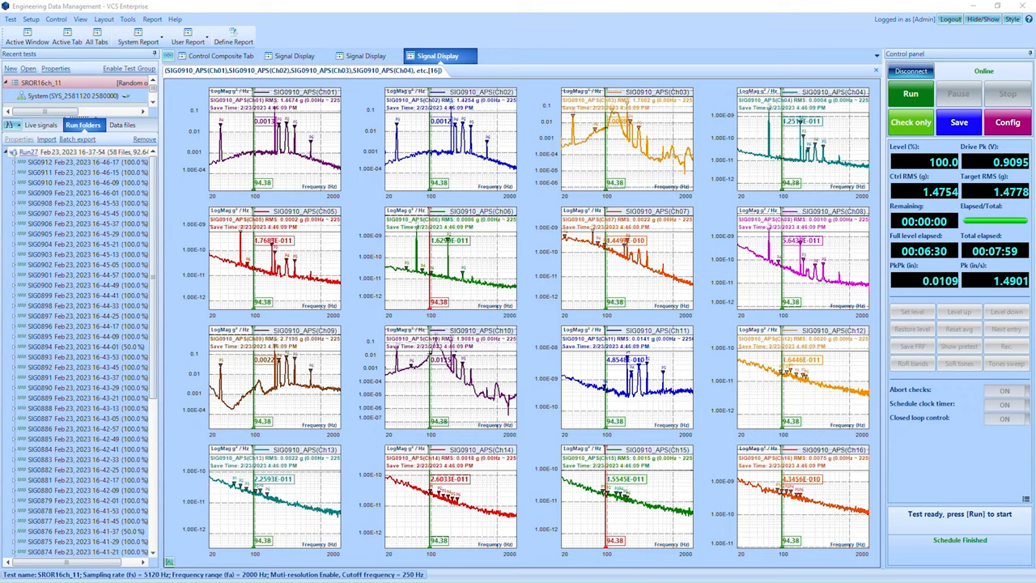
mouse_move(825, 461)
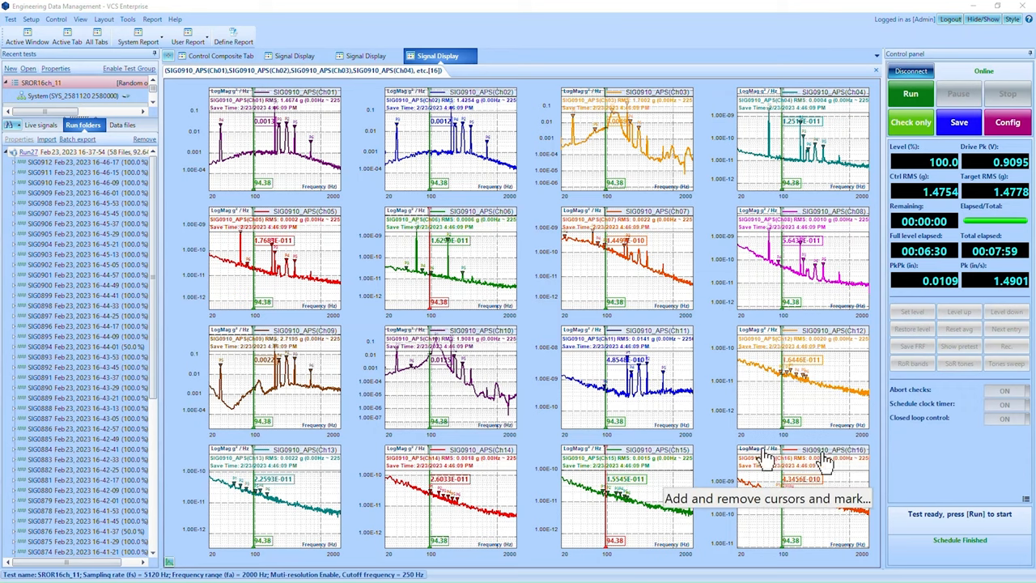
Step: Switch back to the Control Composite tab with its two spectrum plots
click(218, 55)
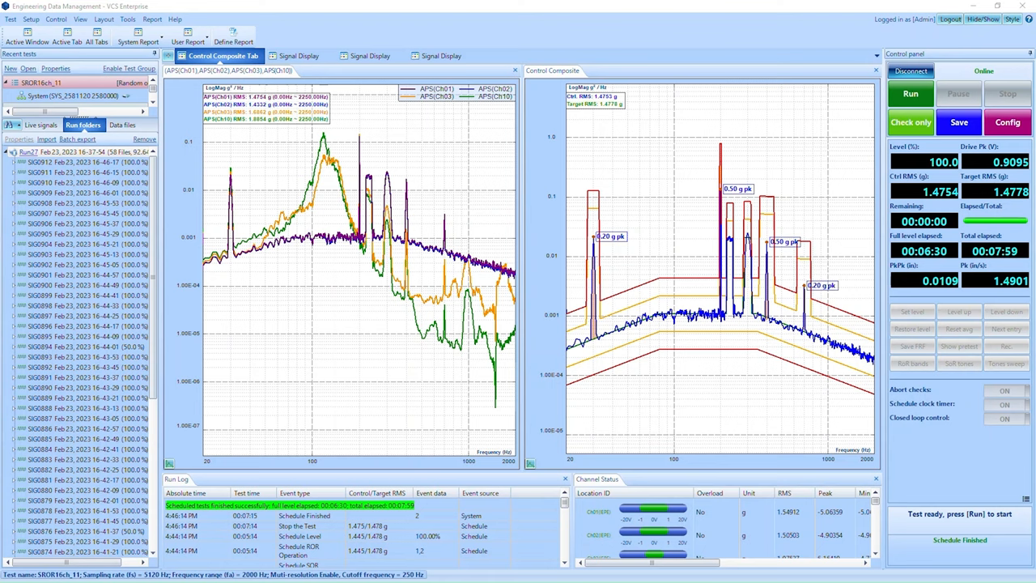
mouse_move(363, 309)
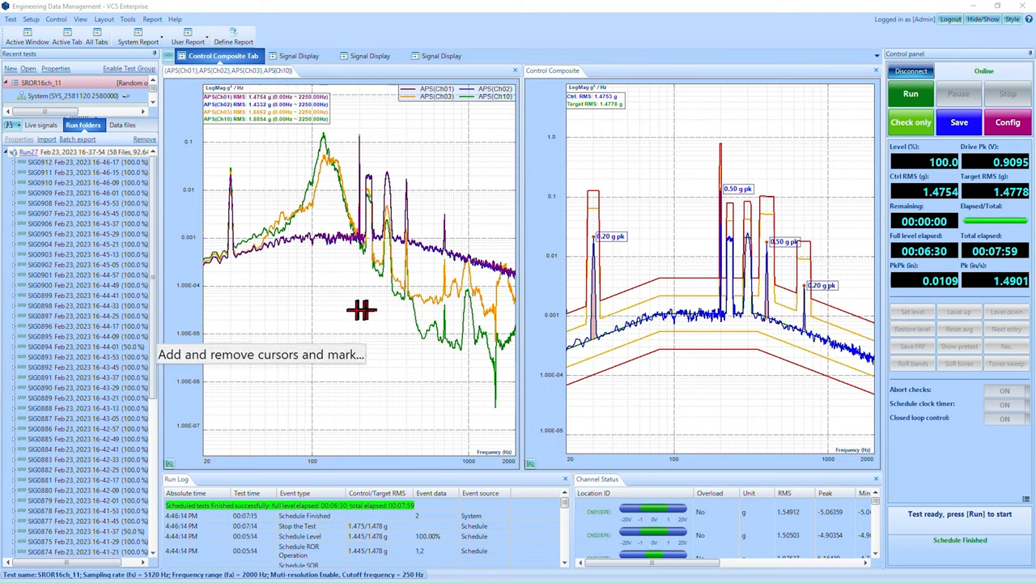
Step: Create a new Signal Display tab with saved signals shown one signal per plot
click(103, 19)
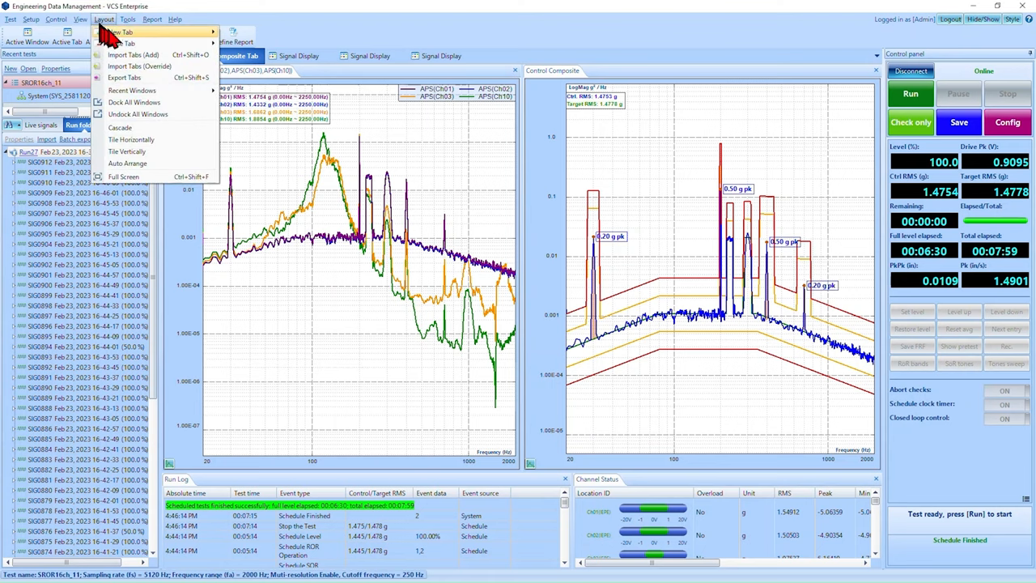
click(123, 32)
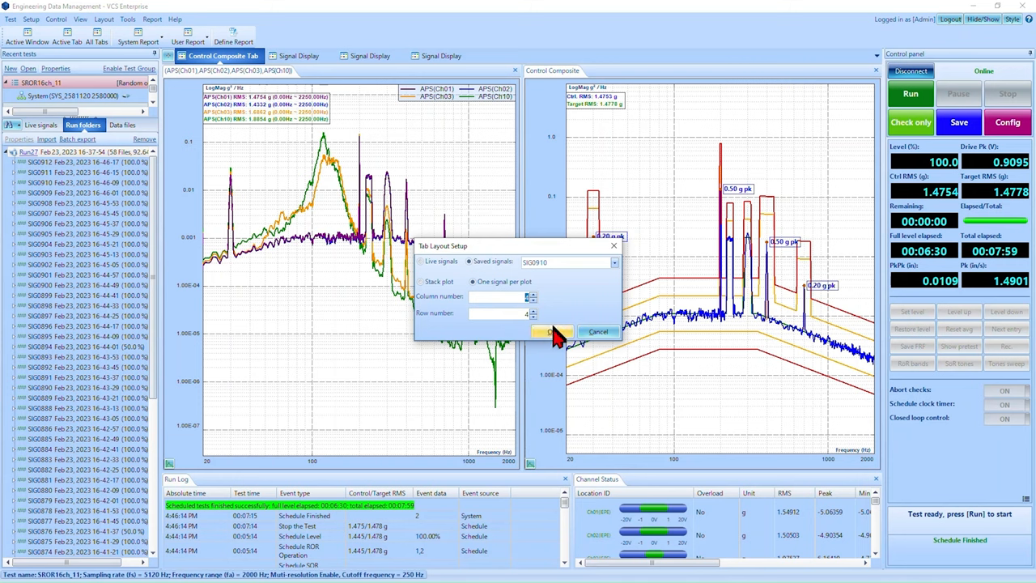
click(550, 332)
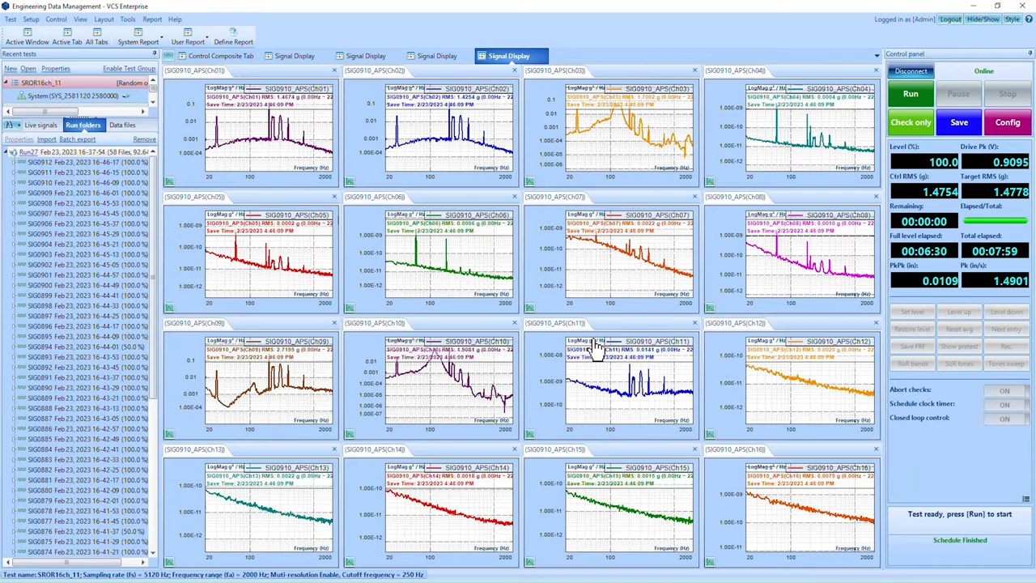
mouse_move(727, 91)
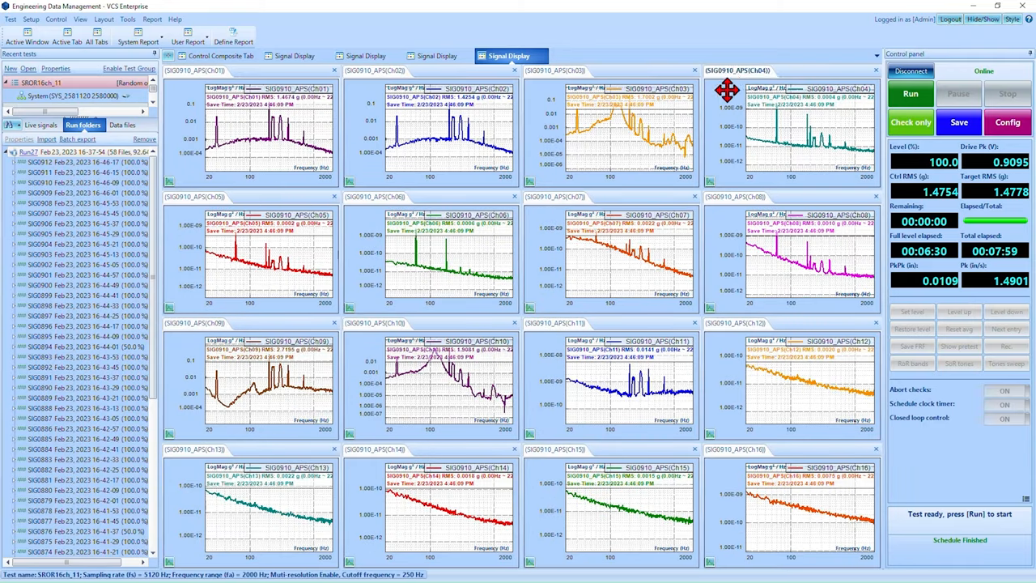